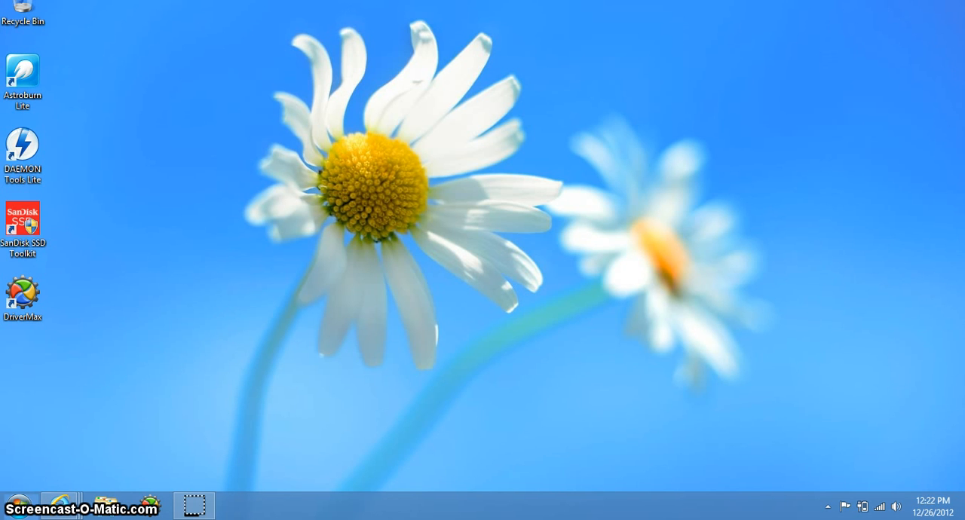
- Open Personalization from the desktop right-click menu, then close it again
click(287, 98)
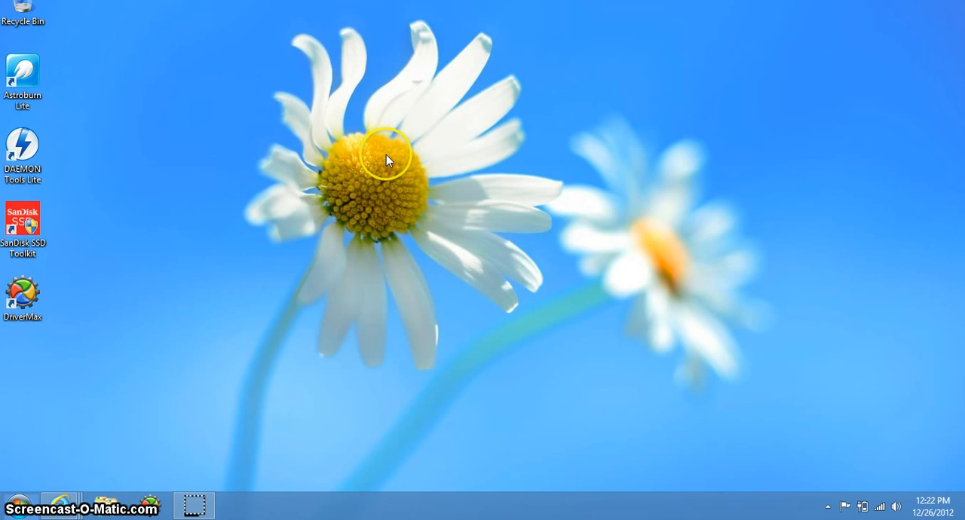
right_click(388, 158)
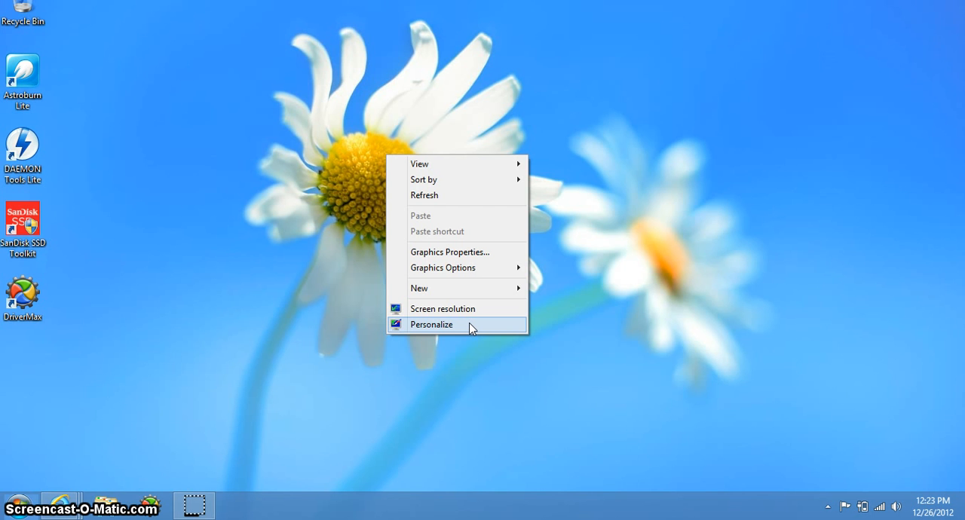
click(432, 324)
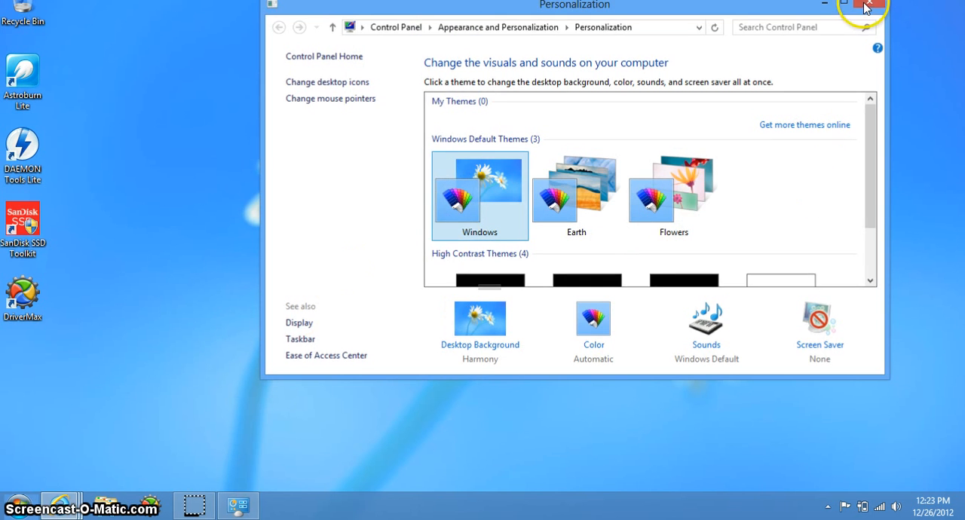
click(875, 4)
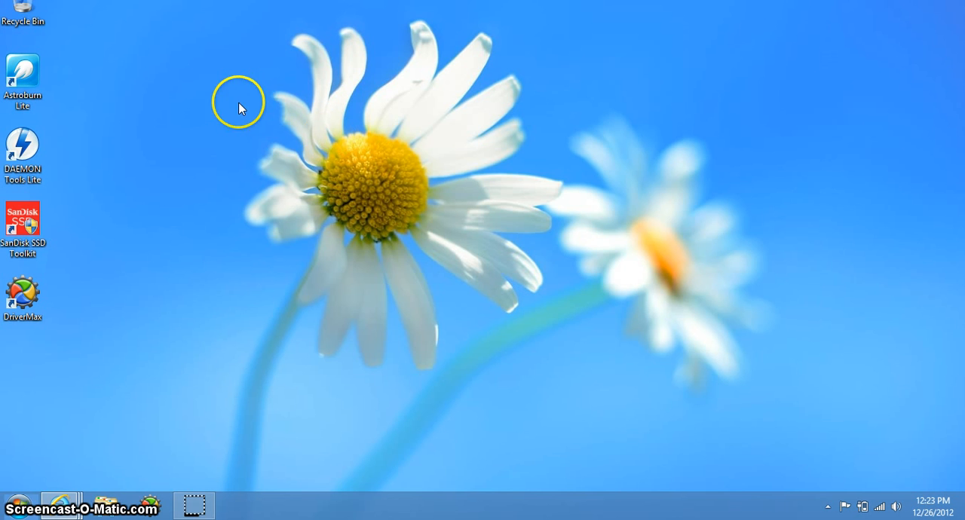
mouse_move(306, 218)
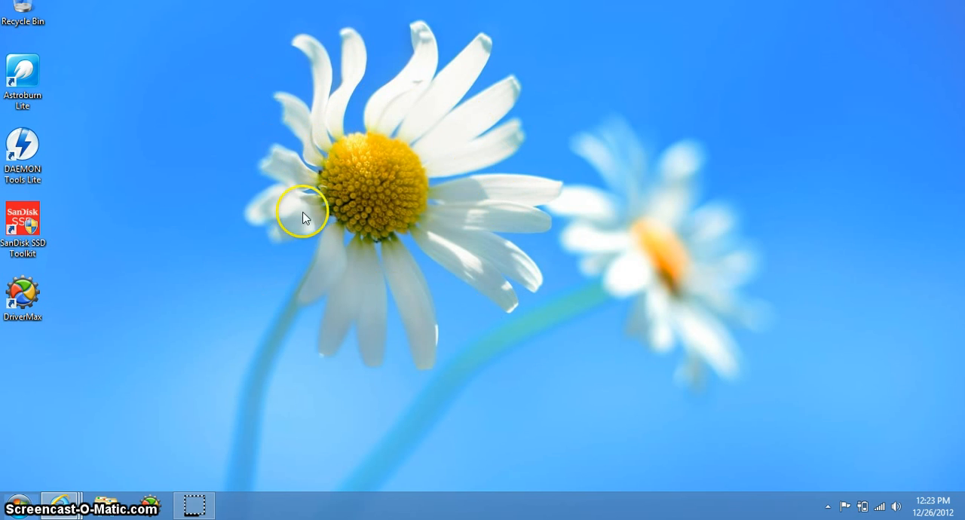
mouse_move(454, 163)
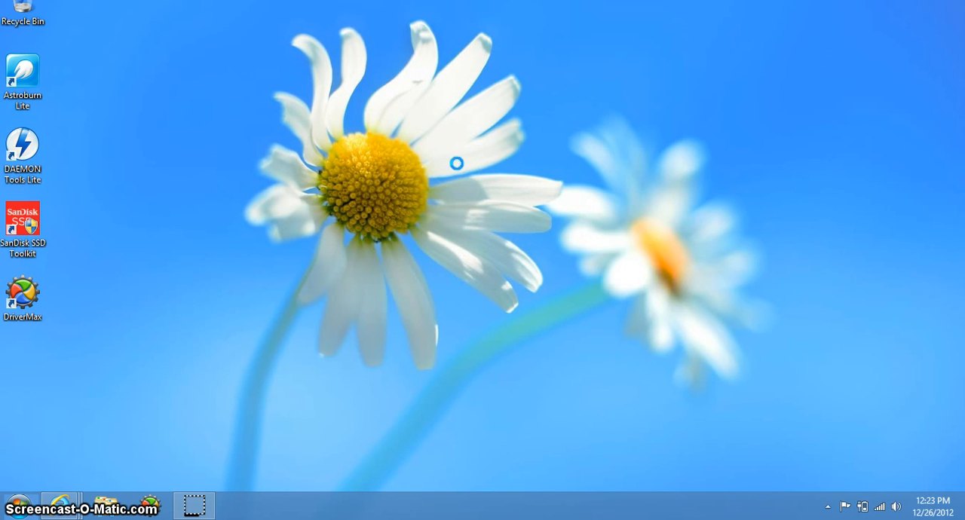
- Reopen Personalization and open Screen Saver Settings from Appearance and Personalization
right_click(459, 168)
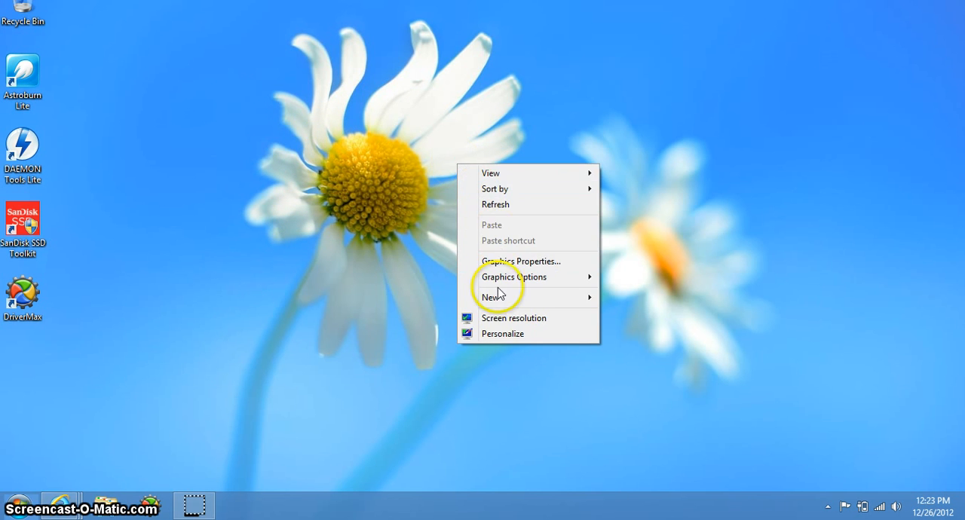
mouse_move(502, 333)
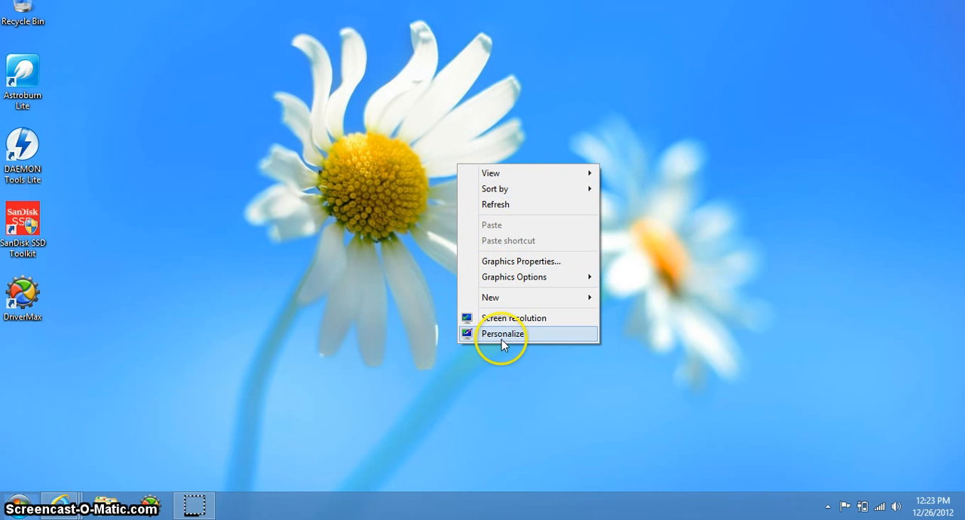
click(502, 334)
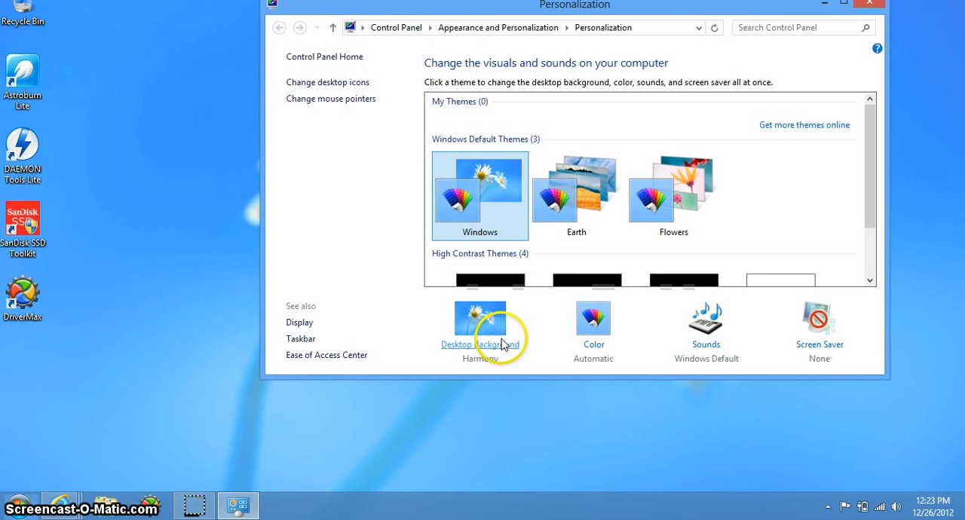
mouse_move(392, 192)
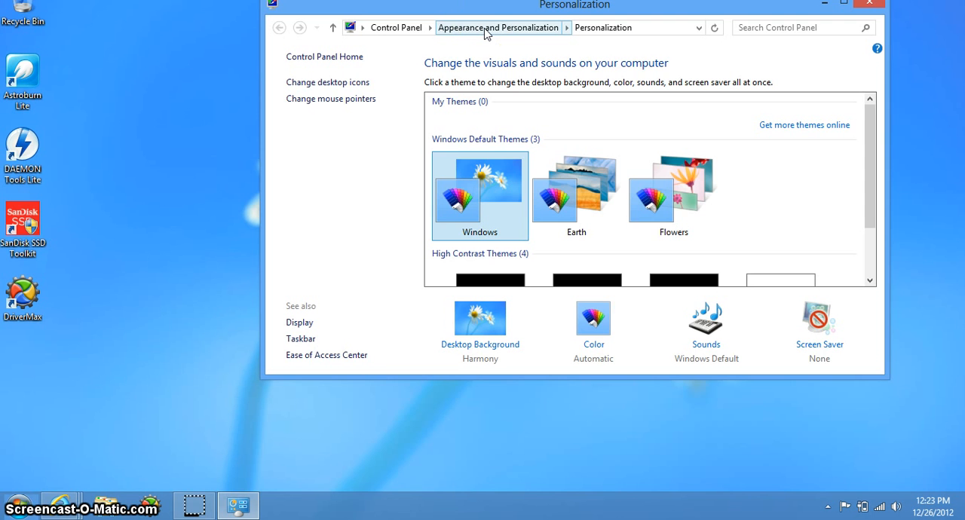
click(498, 27)
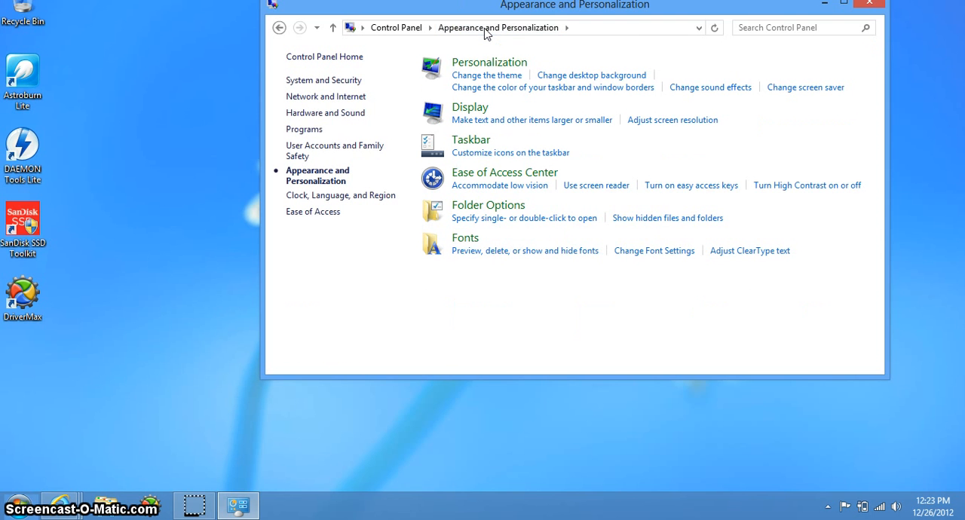
mouse_move(772, 79)
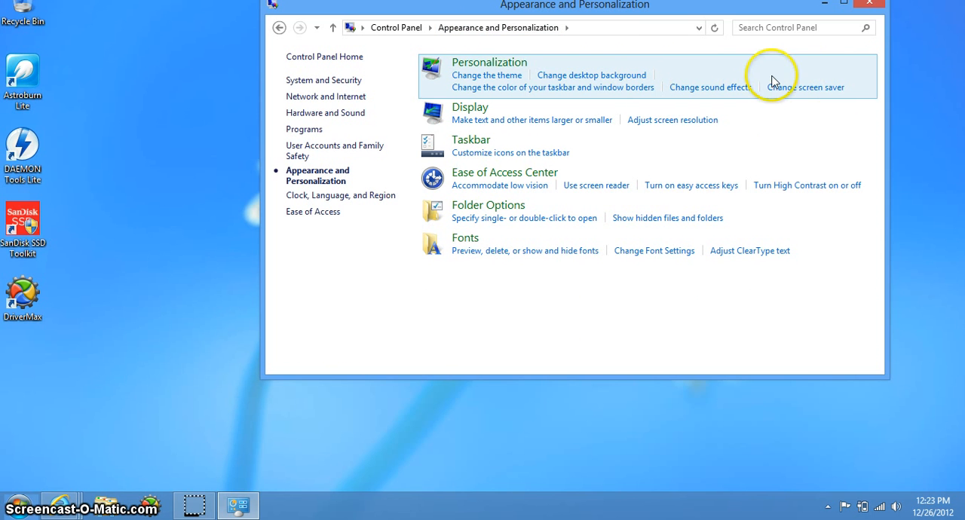
mouse_move(805, 86)
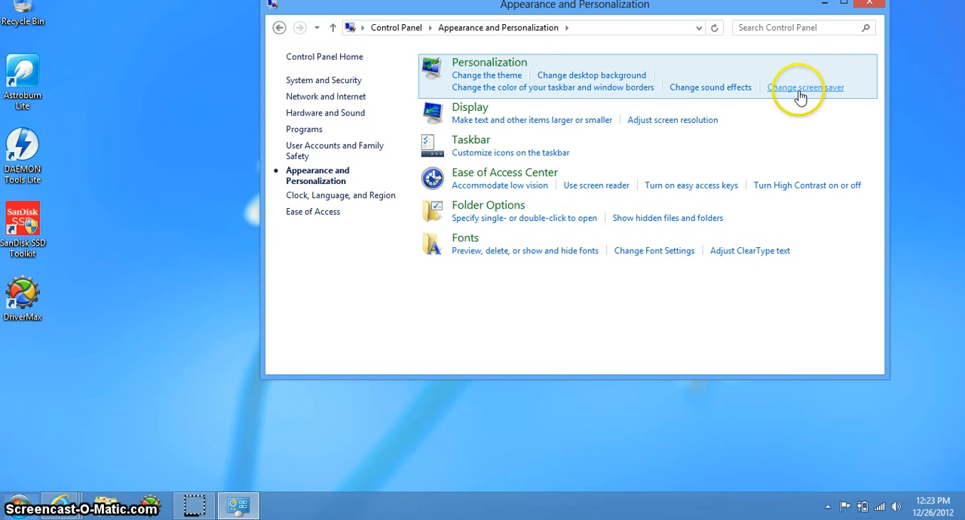
click(805, 86)
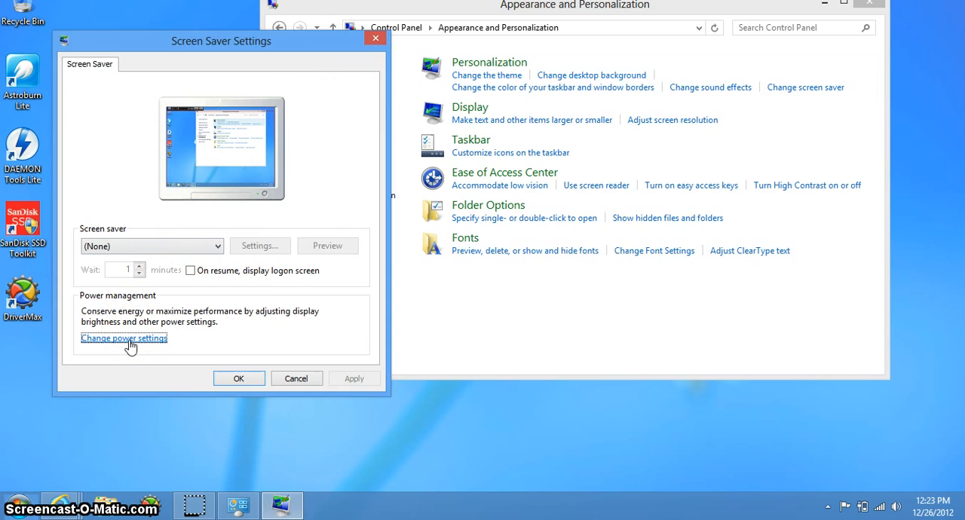
- Make the plugged-in lid close and power button actions Do nothing, and open the Balanced plan settings
click(124, 338)
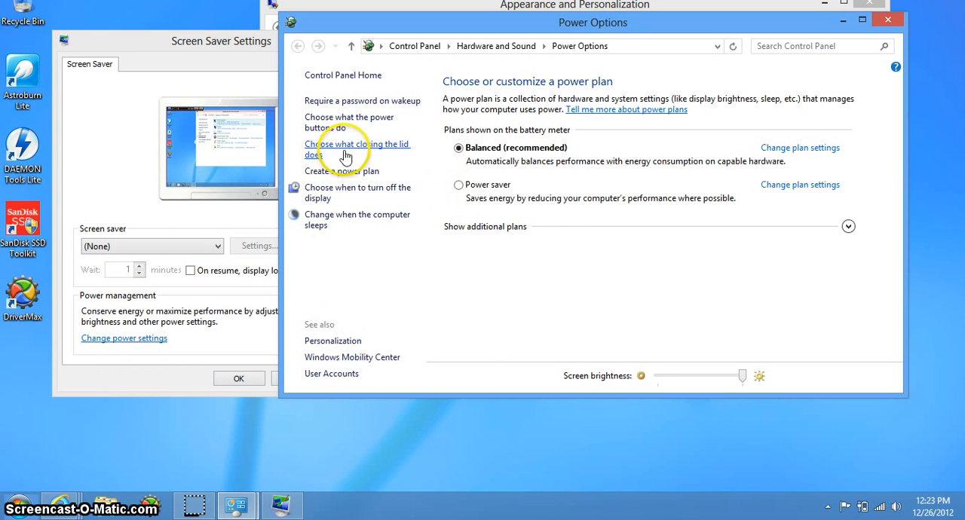
click(358, 149)
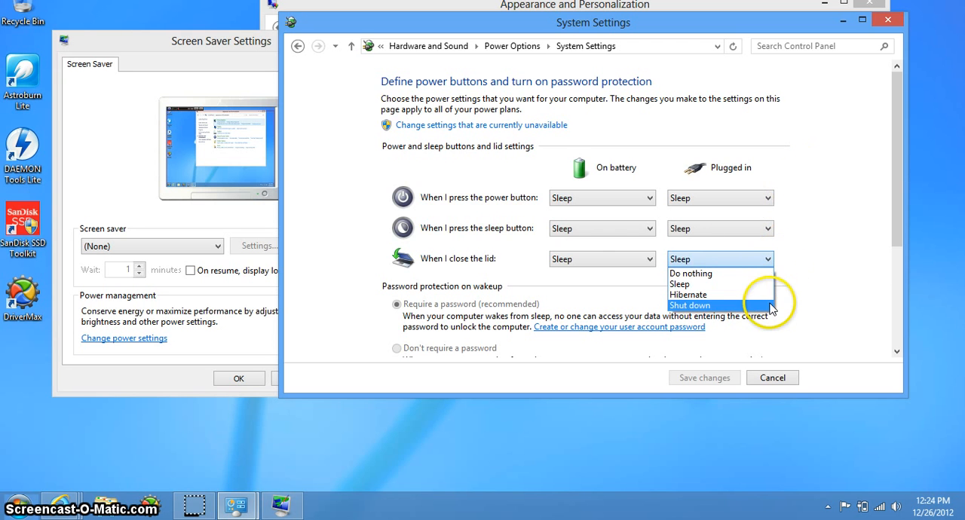
click(691, 273)
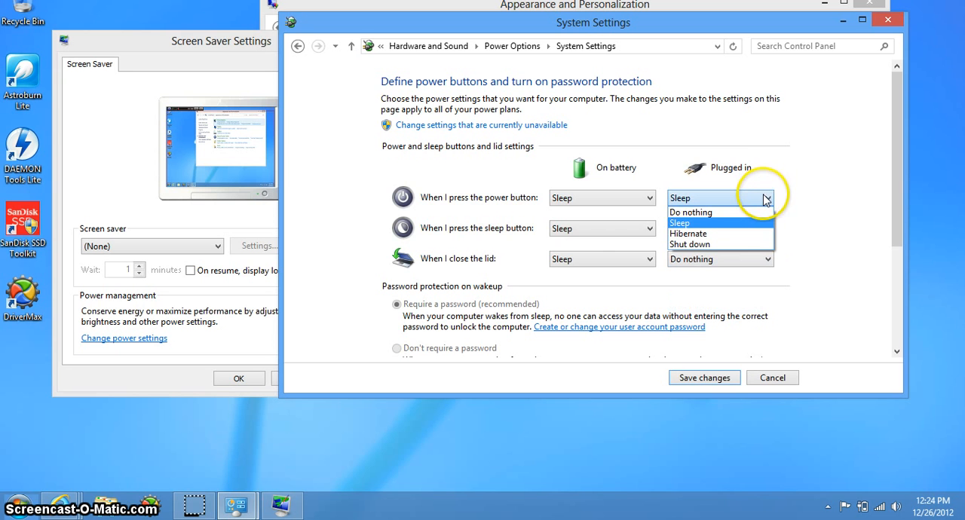
click(690, 211)
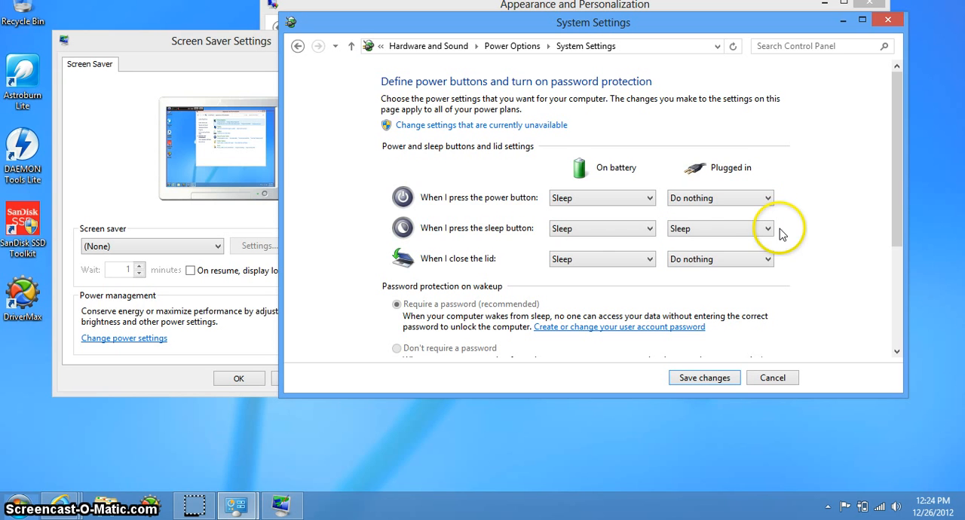
click(767, 228)
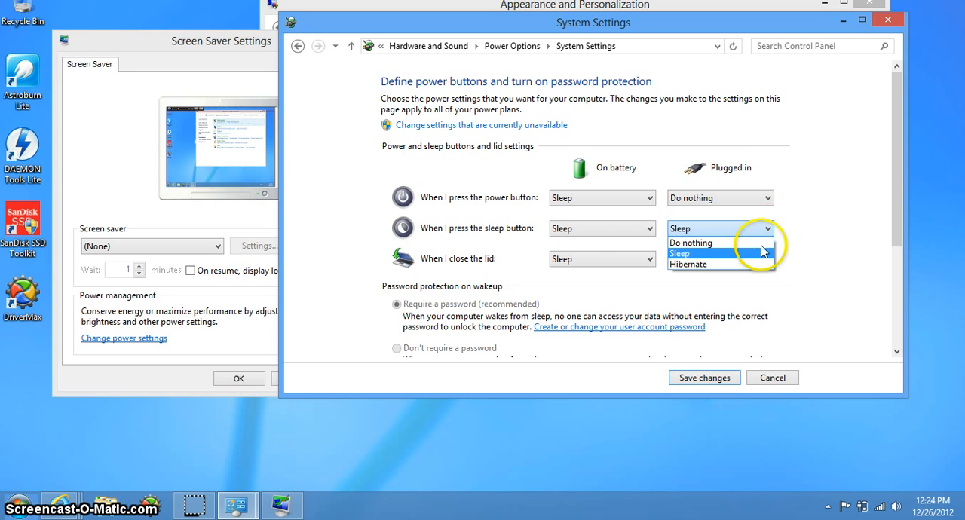
click(690, 242)
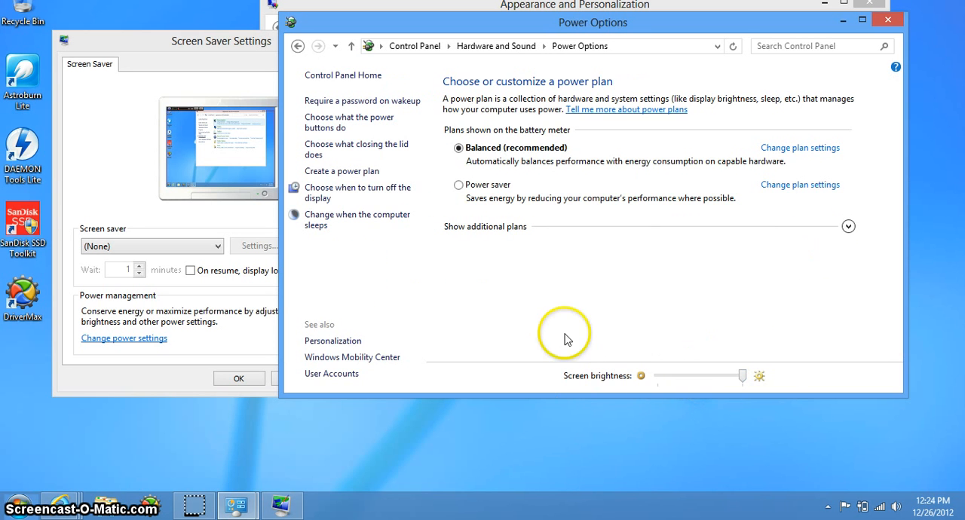
mouse_move(844, 143)
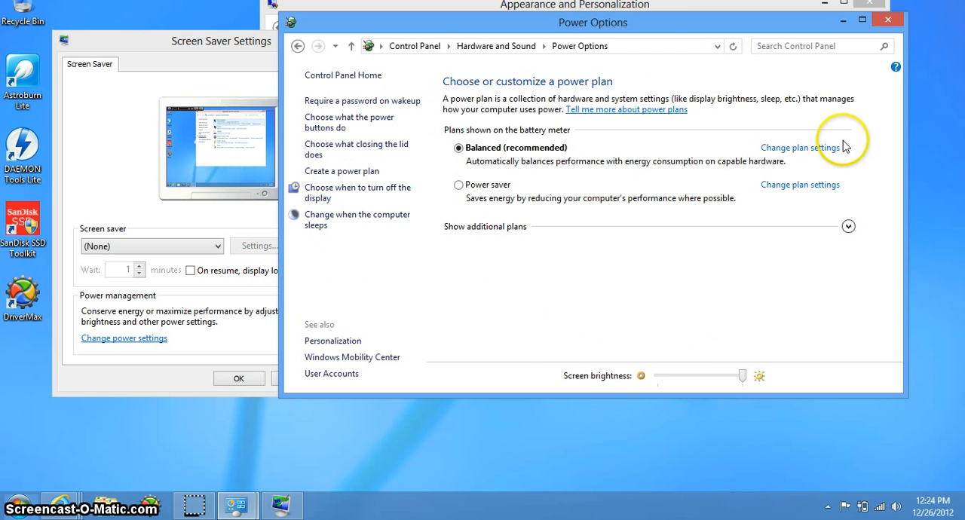
mouse_move(541, 184)
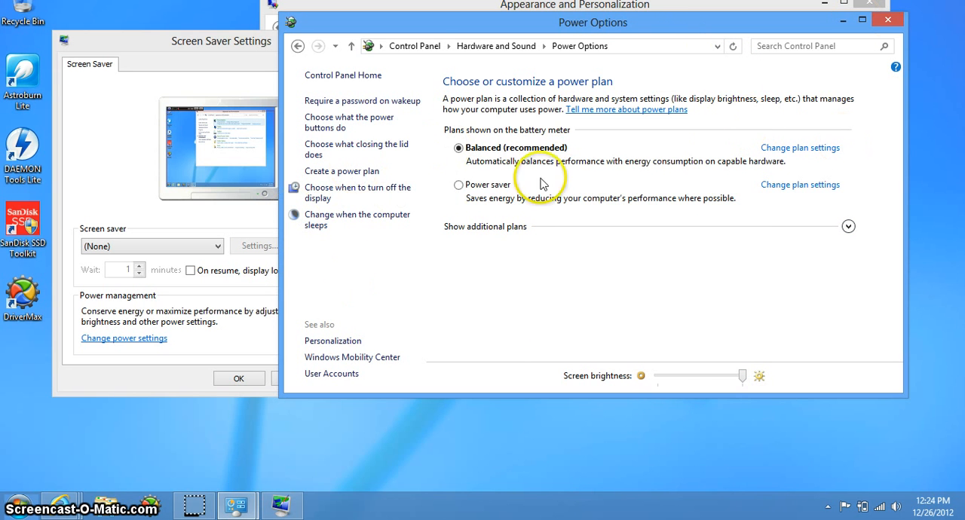
mouse_move(797, 155)
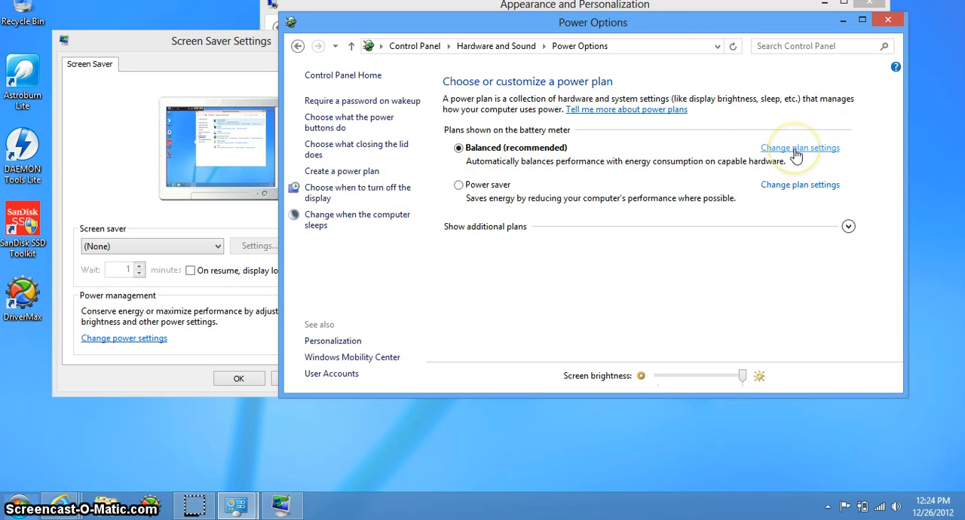
click(800, 147)
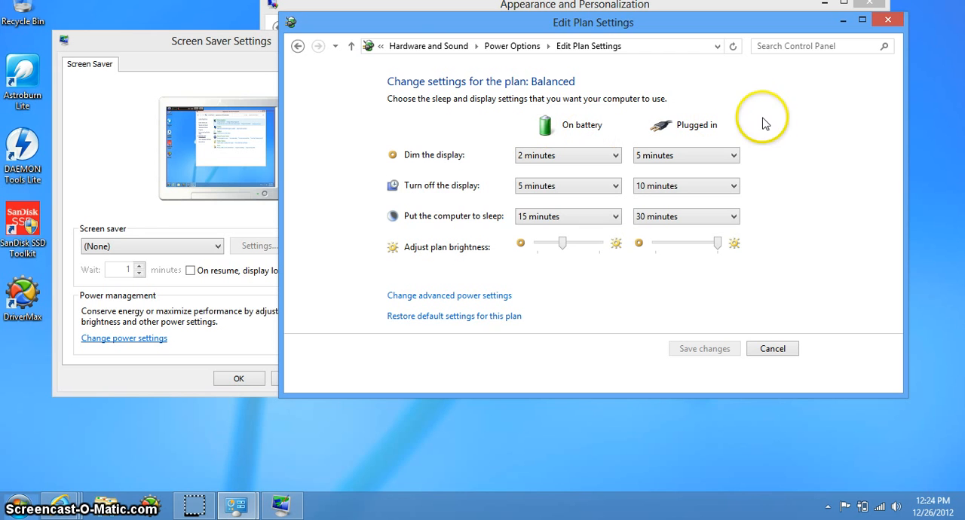
mouse_move(490, 163)
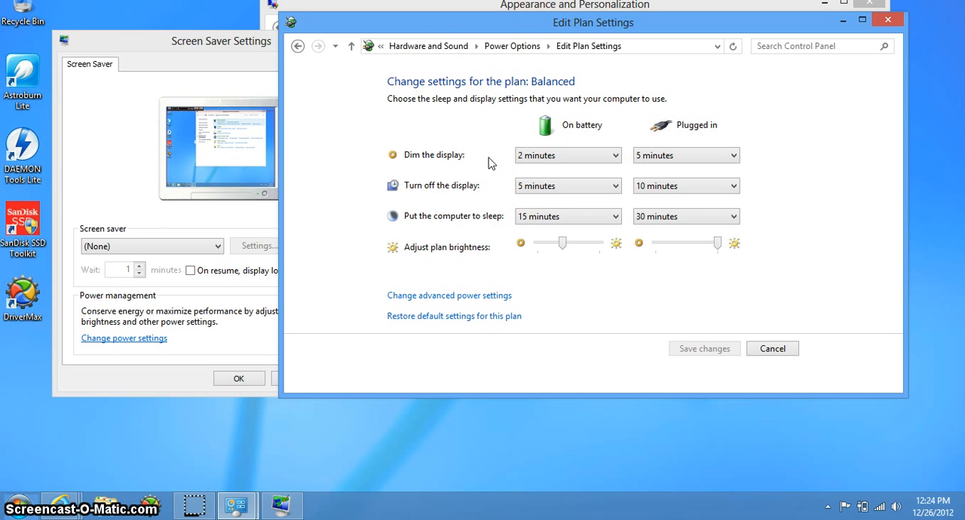
- Set plugged-in Dim the display, Turn off the display and Sleep to Never
click(684, 156)
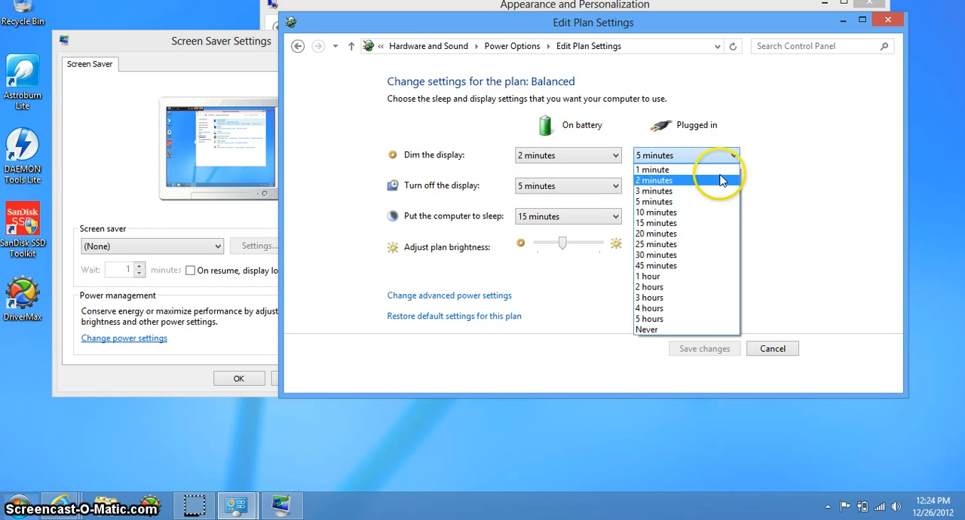
click(646, 329)
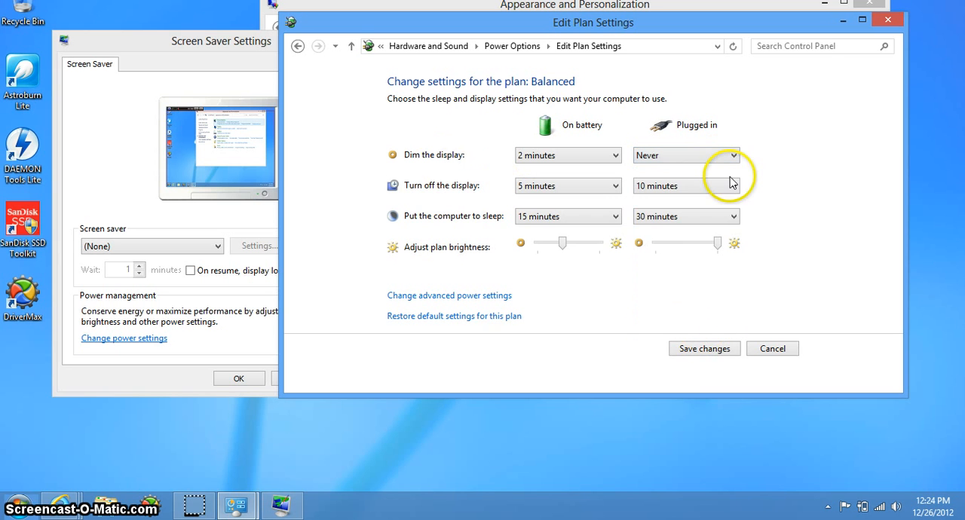
click(685, 185)
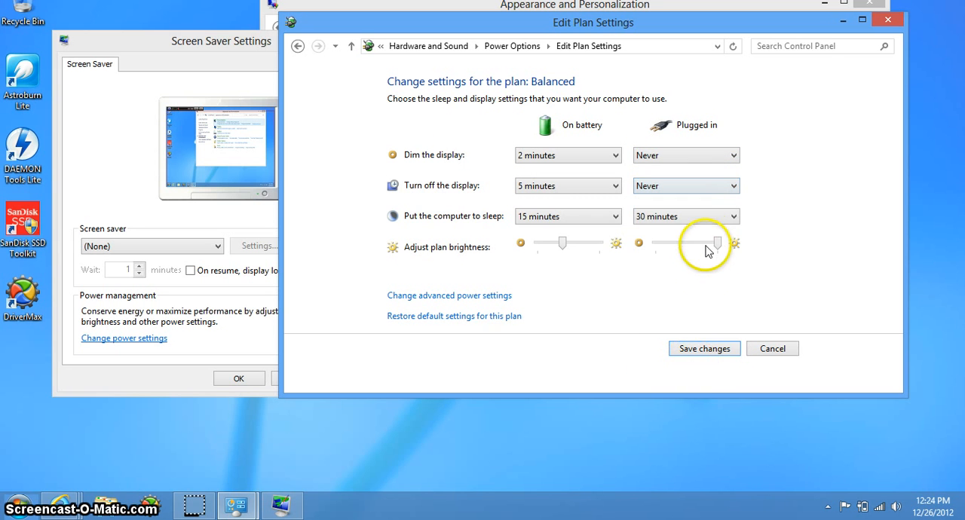
click(684, 216)
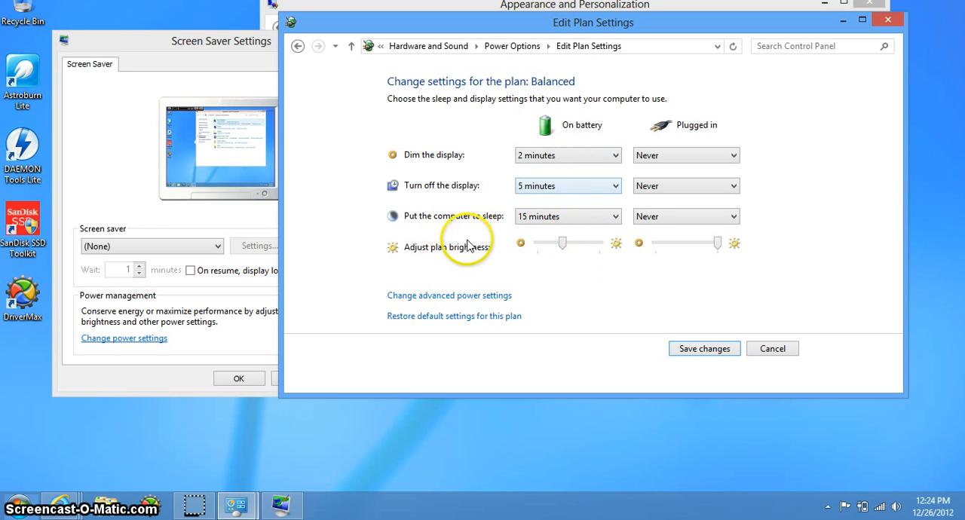
mouse_move(679, 316)
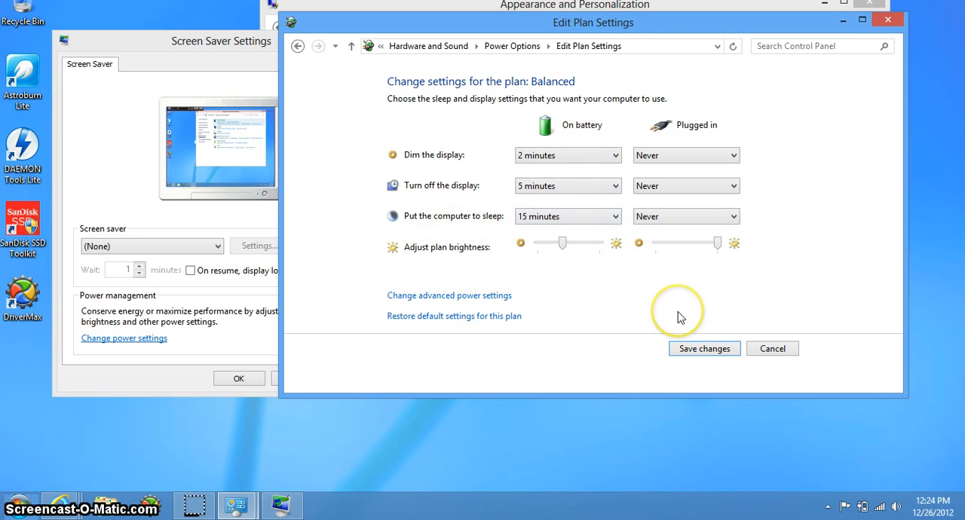